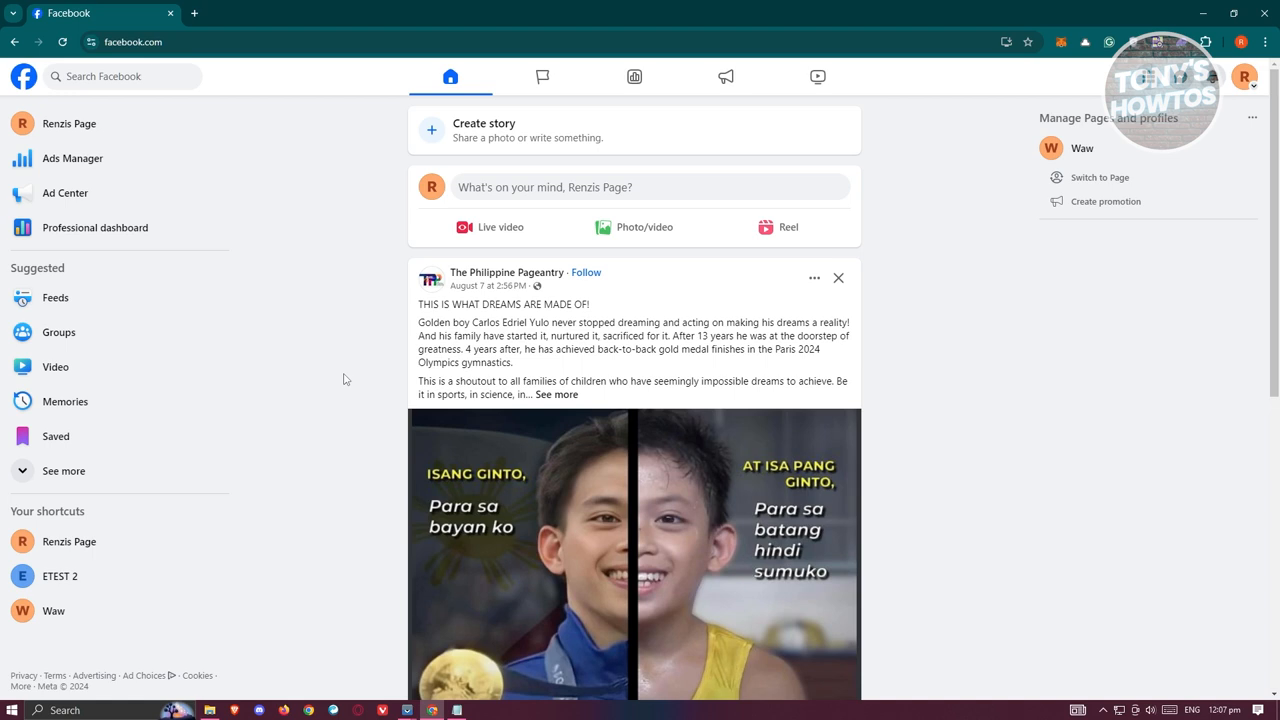
mouse_move(507, 272)
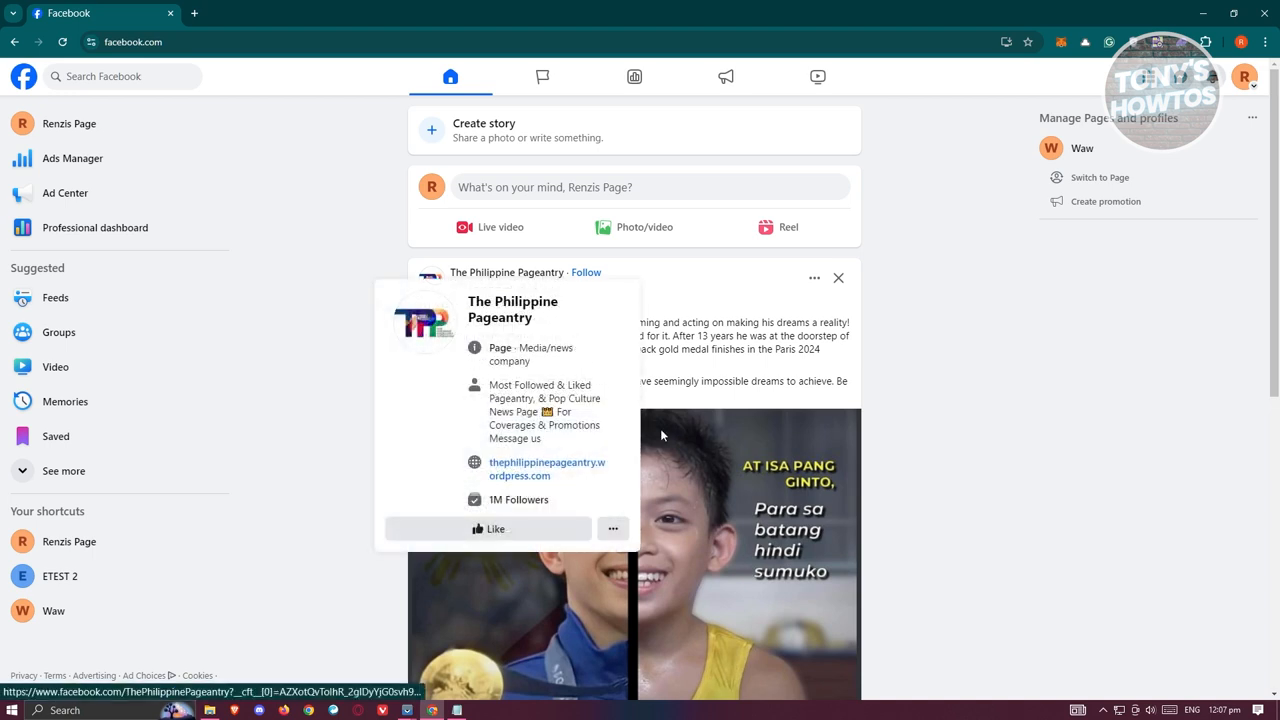
- Open the managed page with no likes or followers from the sidebar and scroll its posts
click(1245, 77)
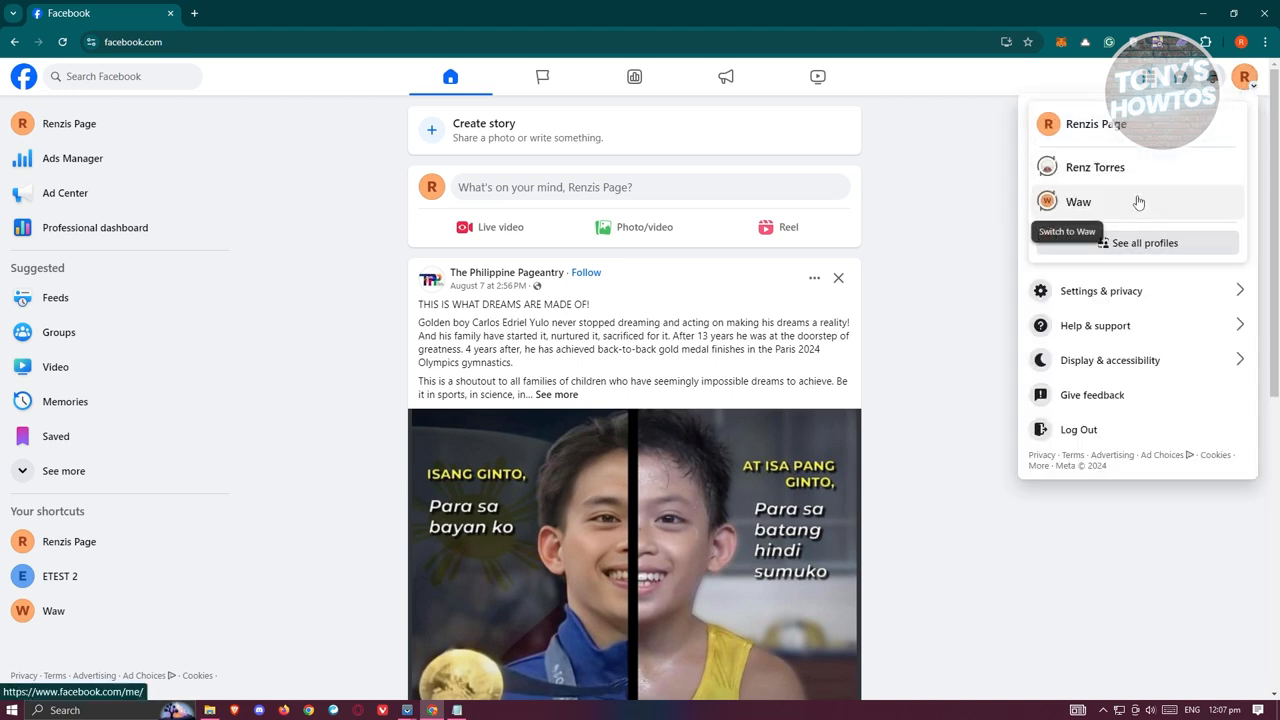
click(1078, 201)
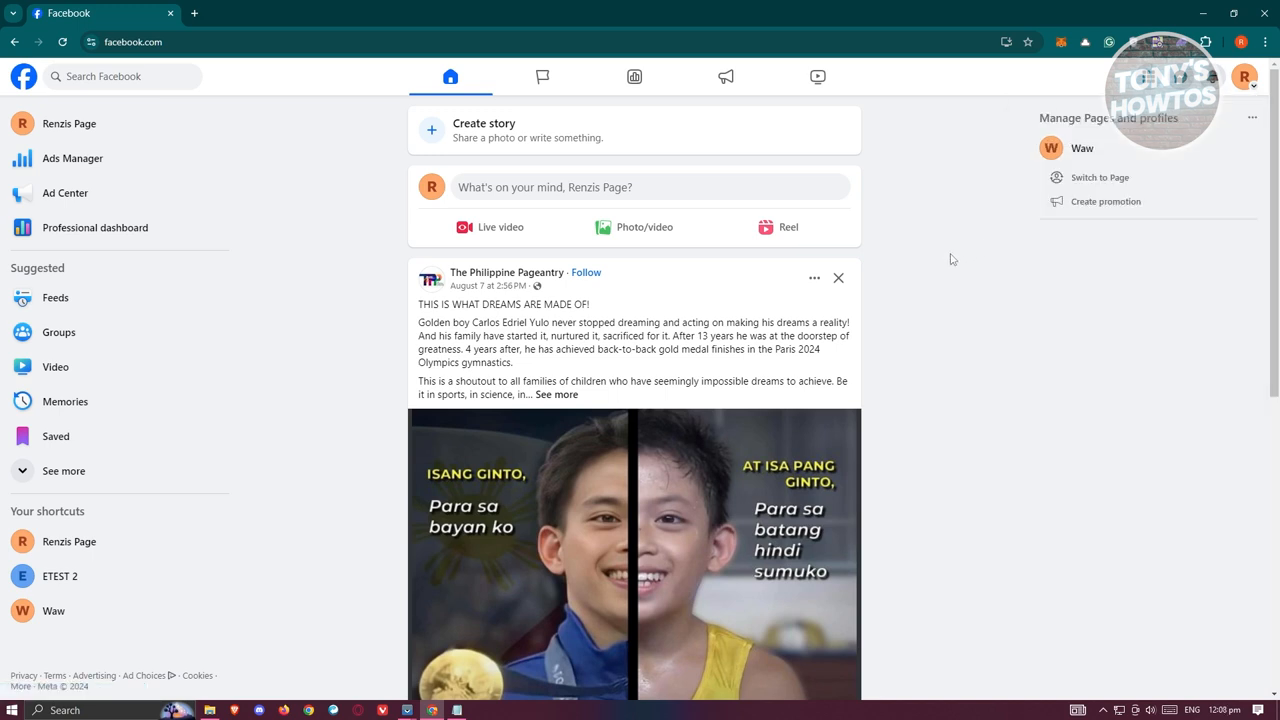
mouse_move(275, 306)
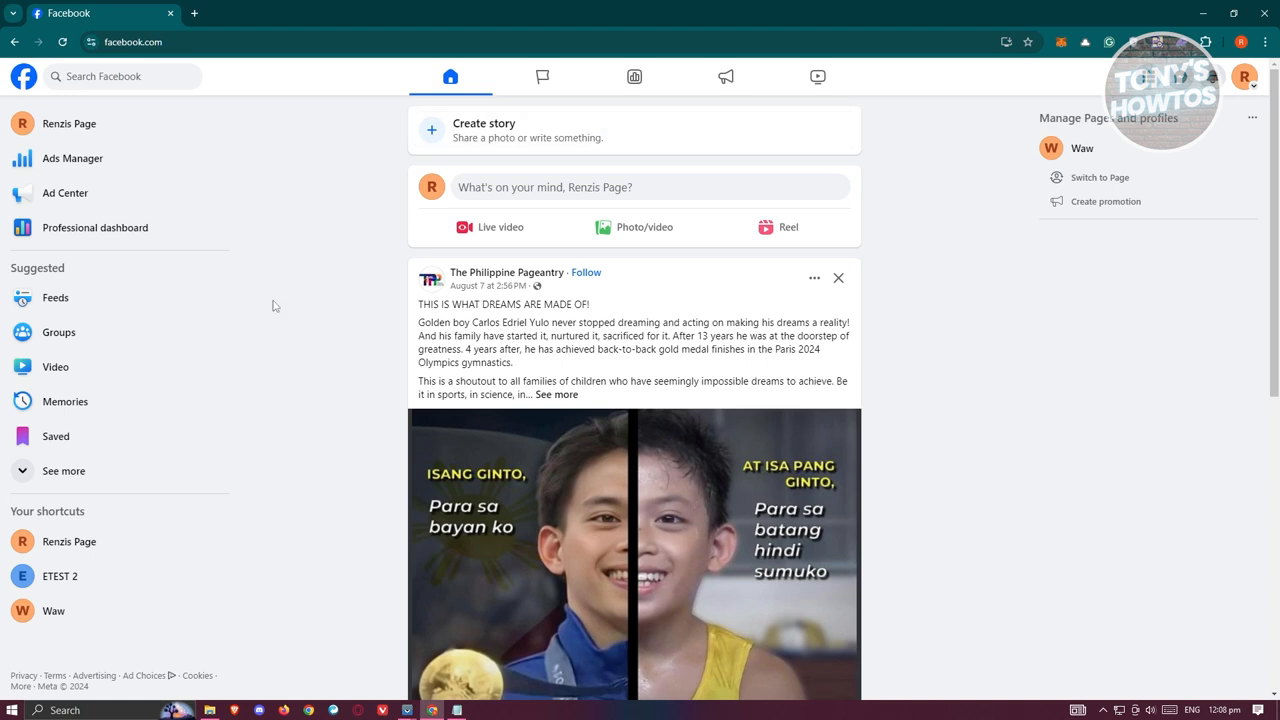
mouse_move(69, 123)
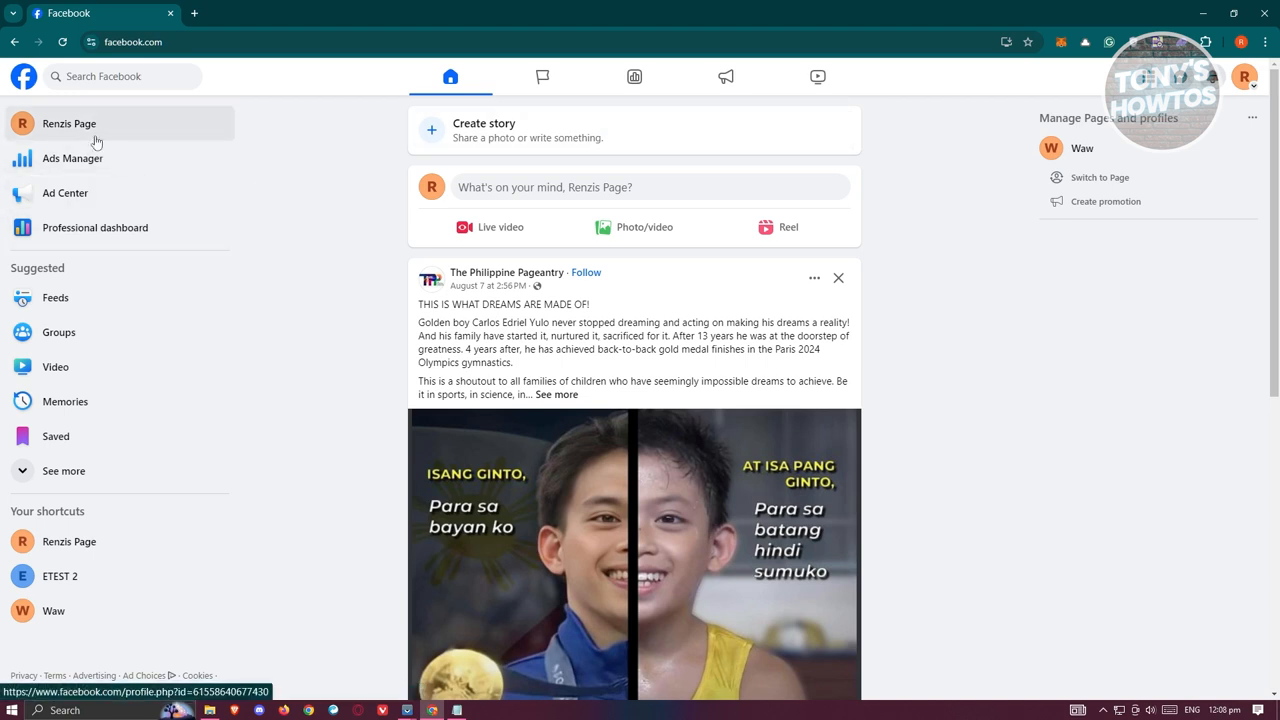
click(69, 123)
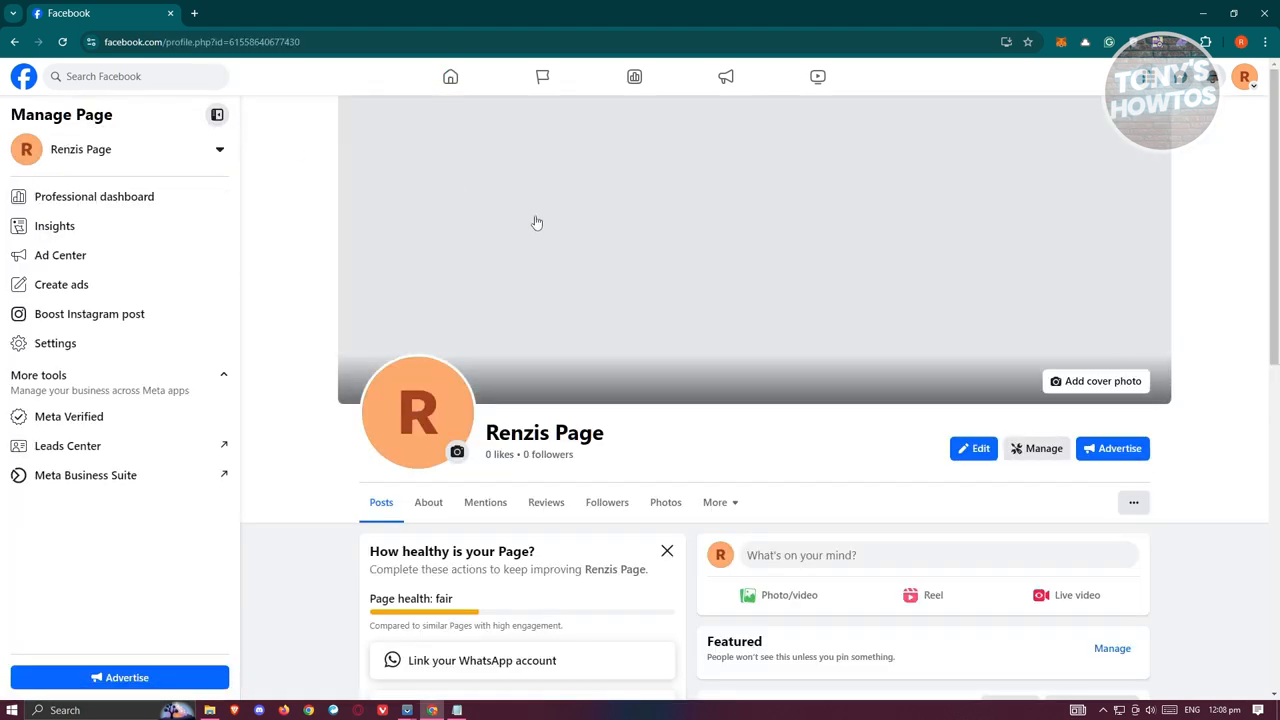
scroll(down, 3)
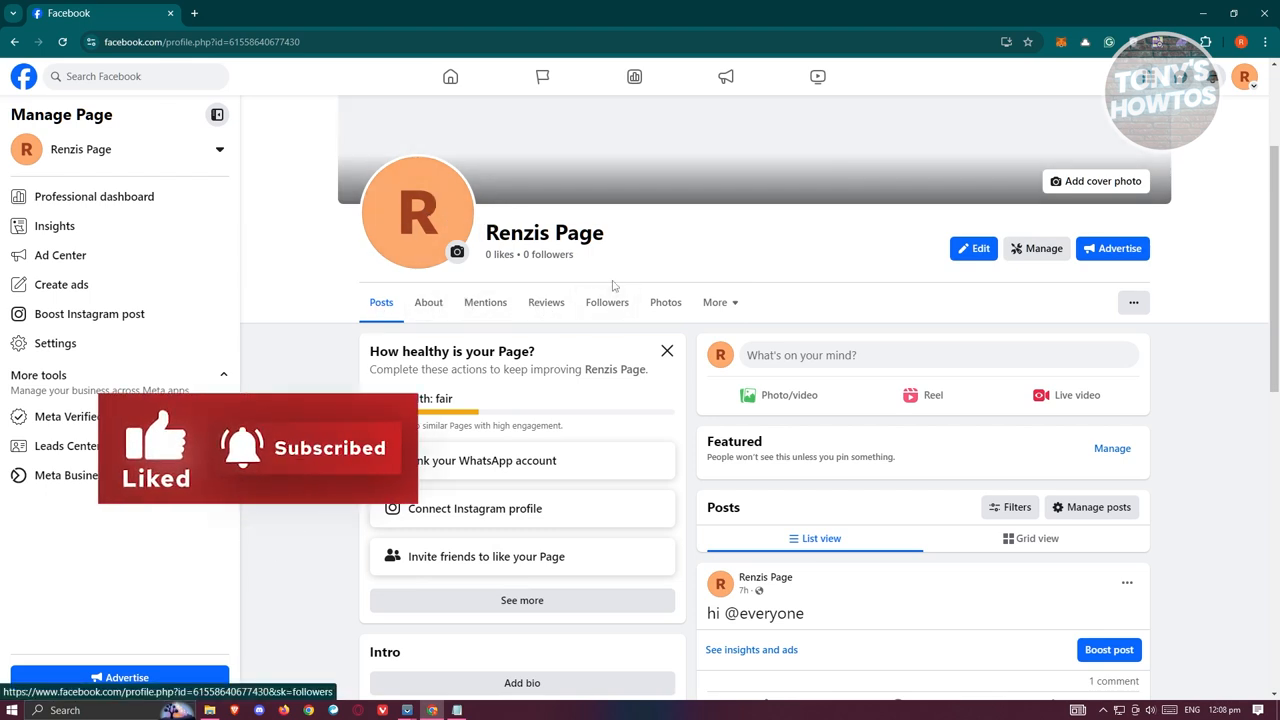
- View the page's Followers section, which shows no followers yet
click(606, 302)
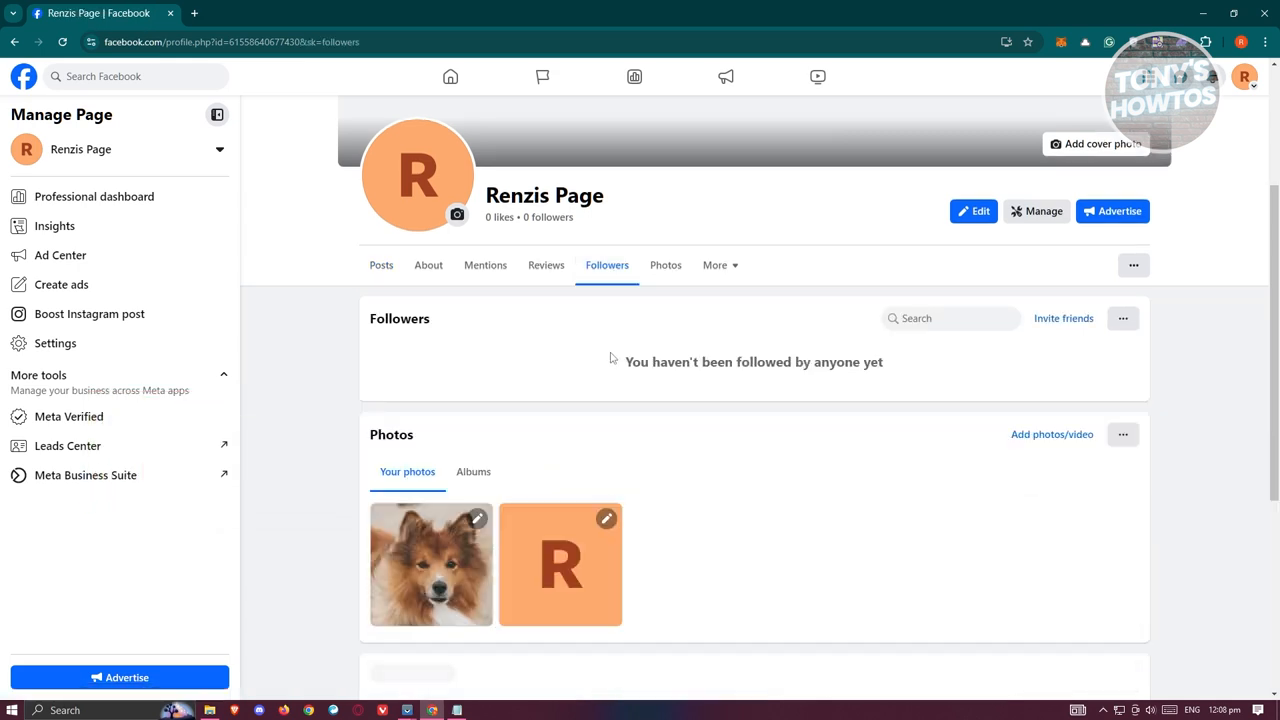
scroll(down, 3)
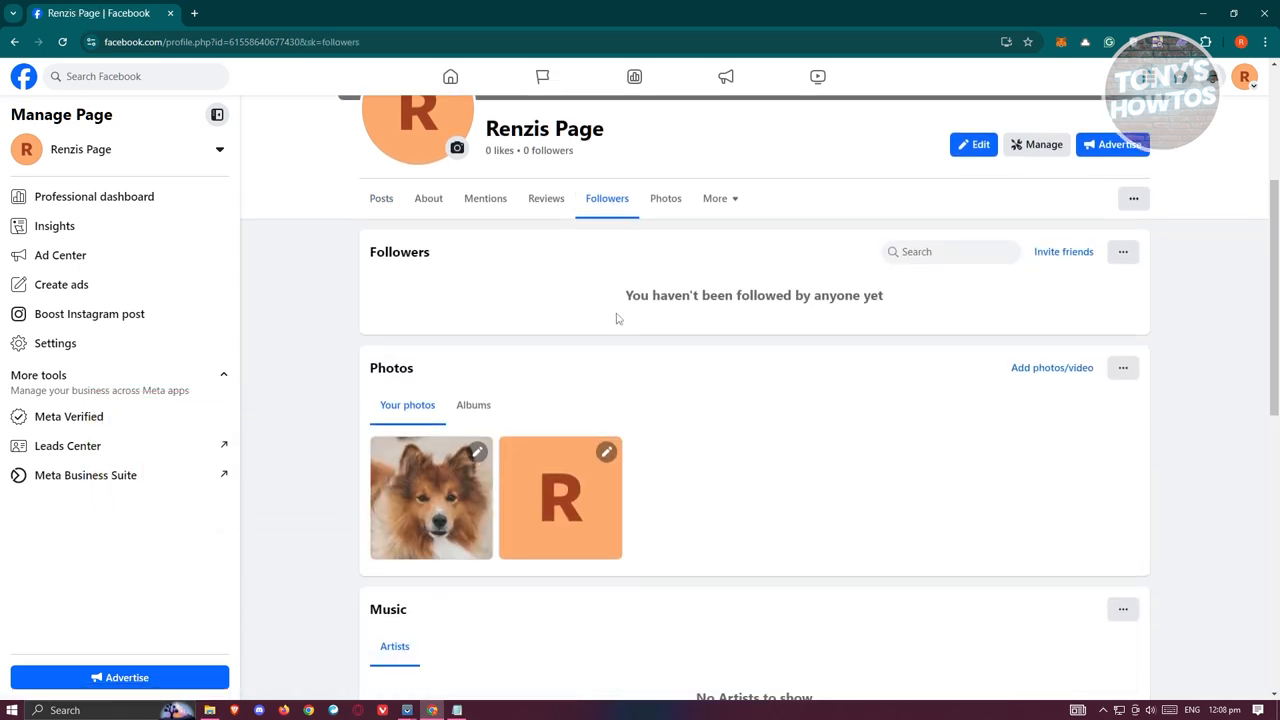
mouse_move(525, 314)
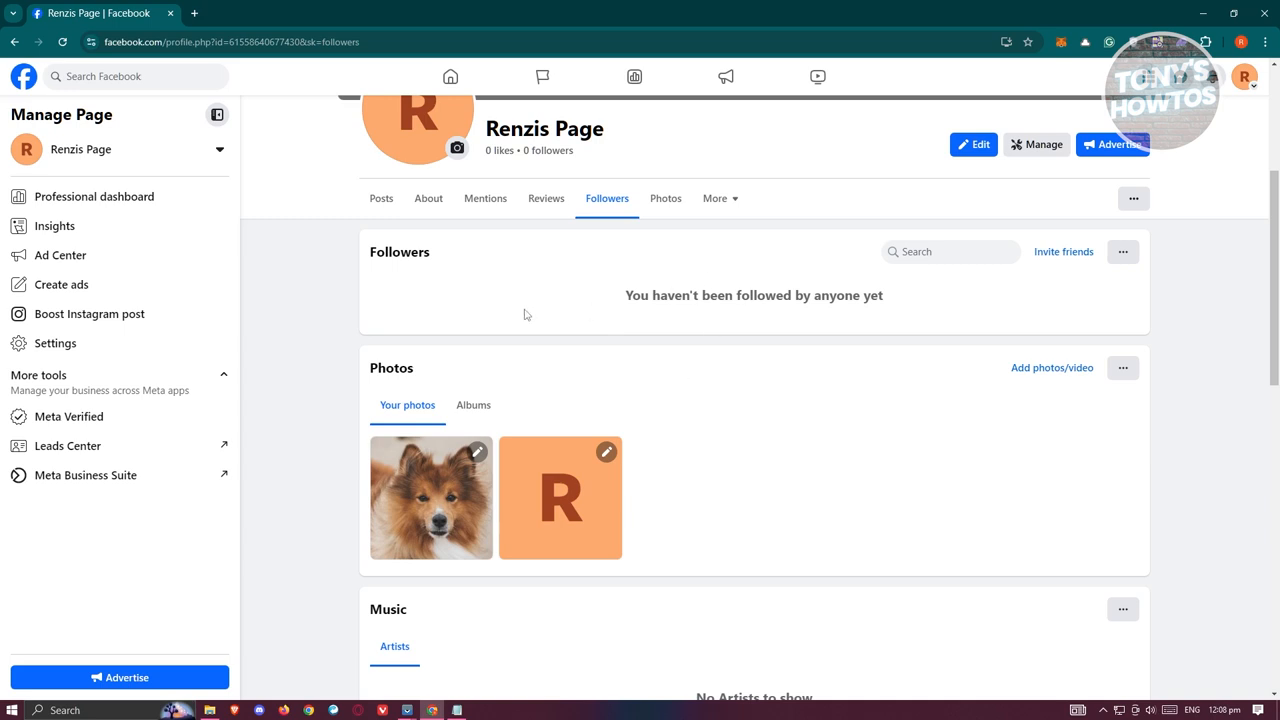
mouse_move(939, 397)
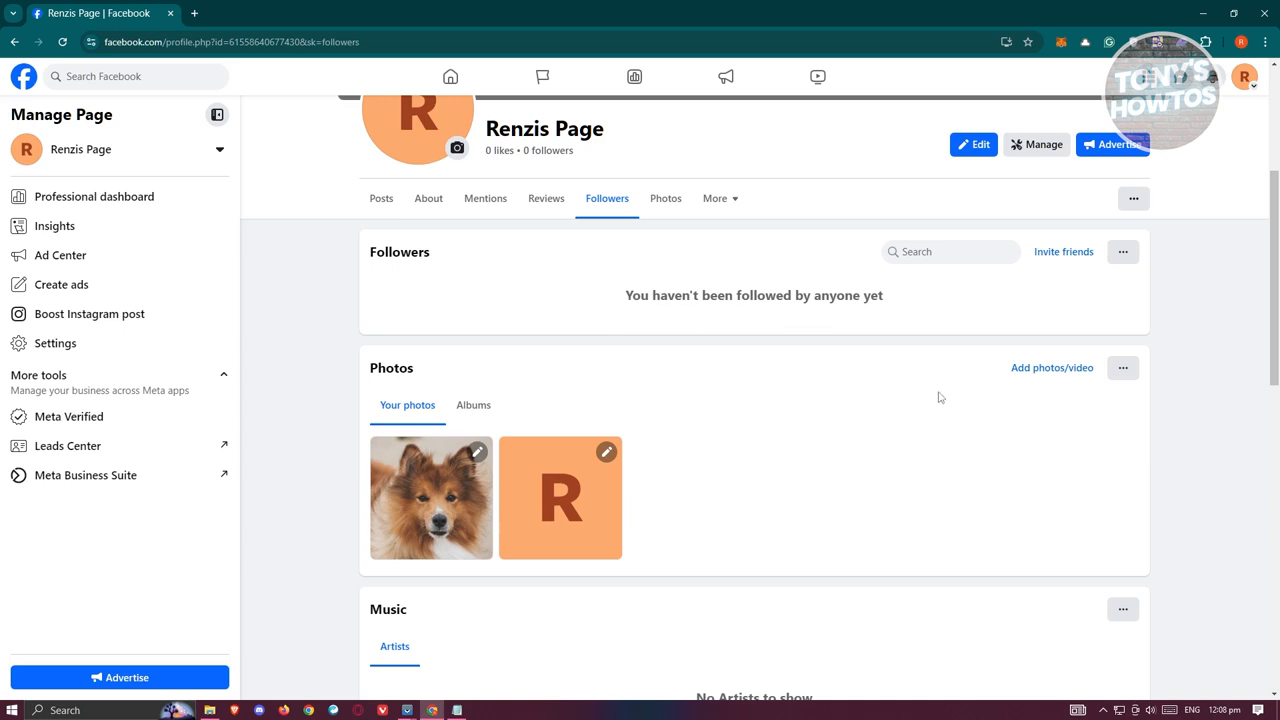
mouse_move(620, 328)
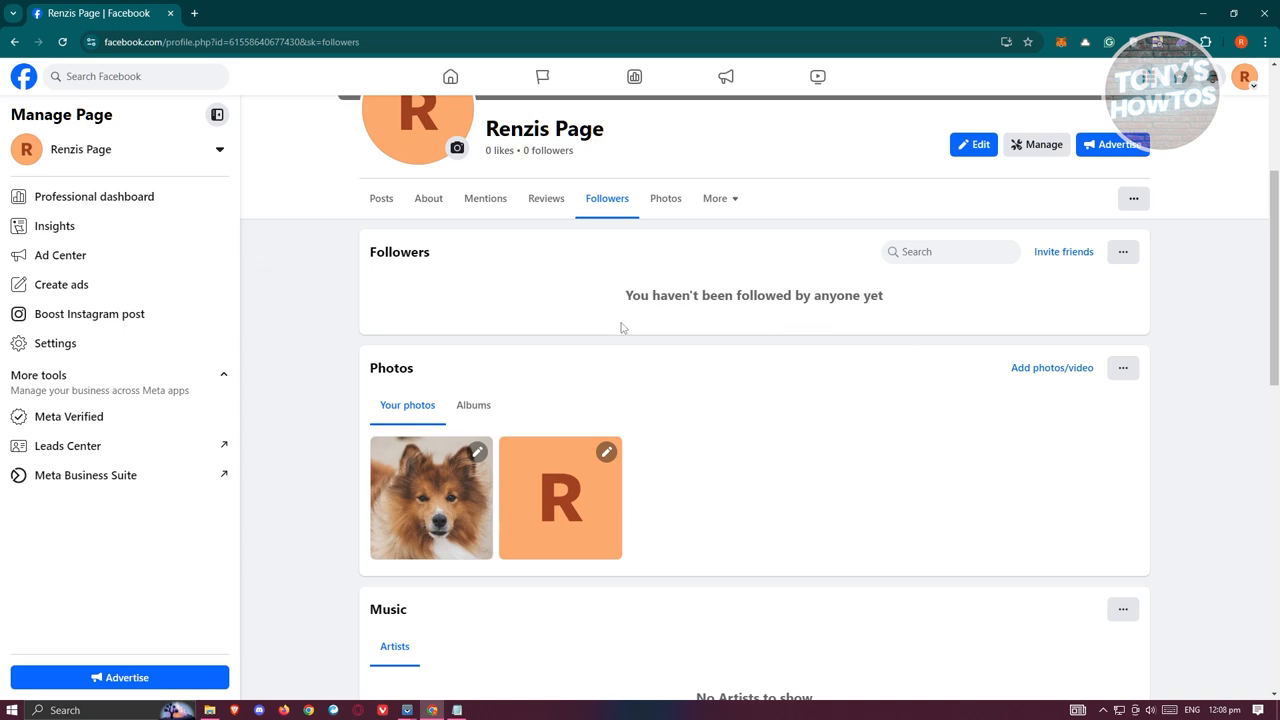
mouse_move(1245, 77)
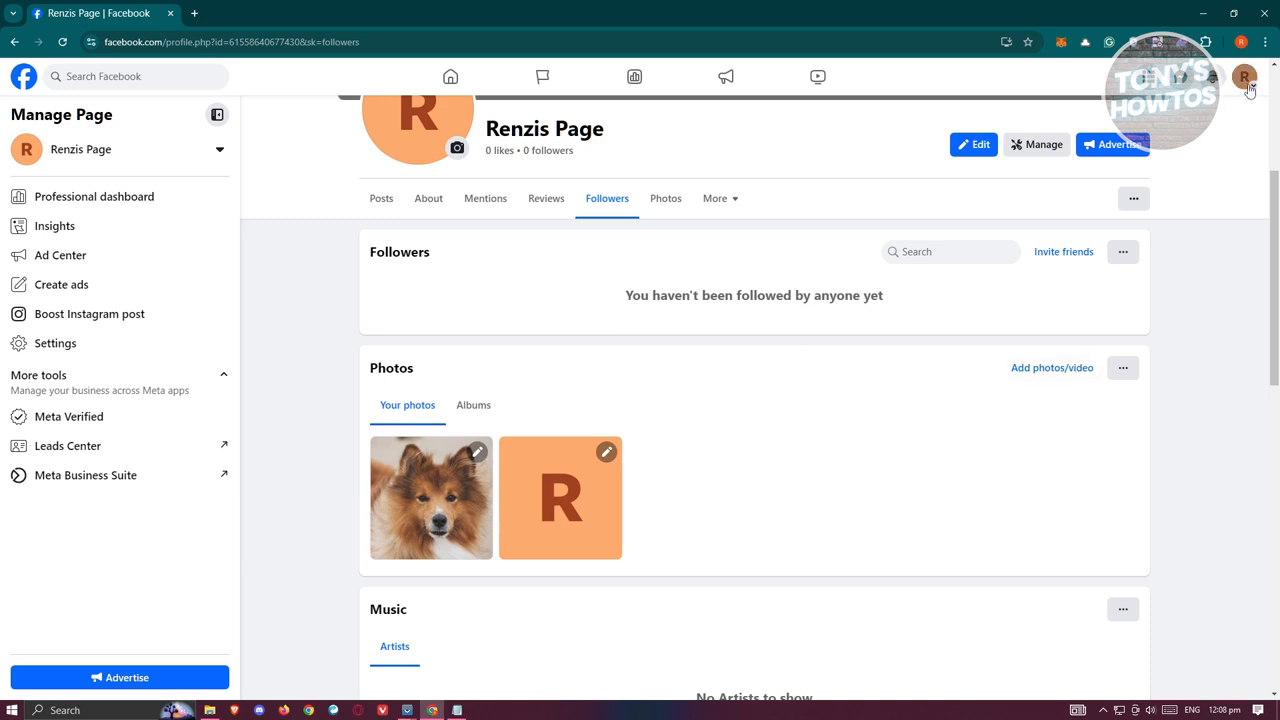
click(1244, 77)
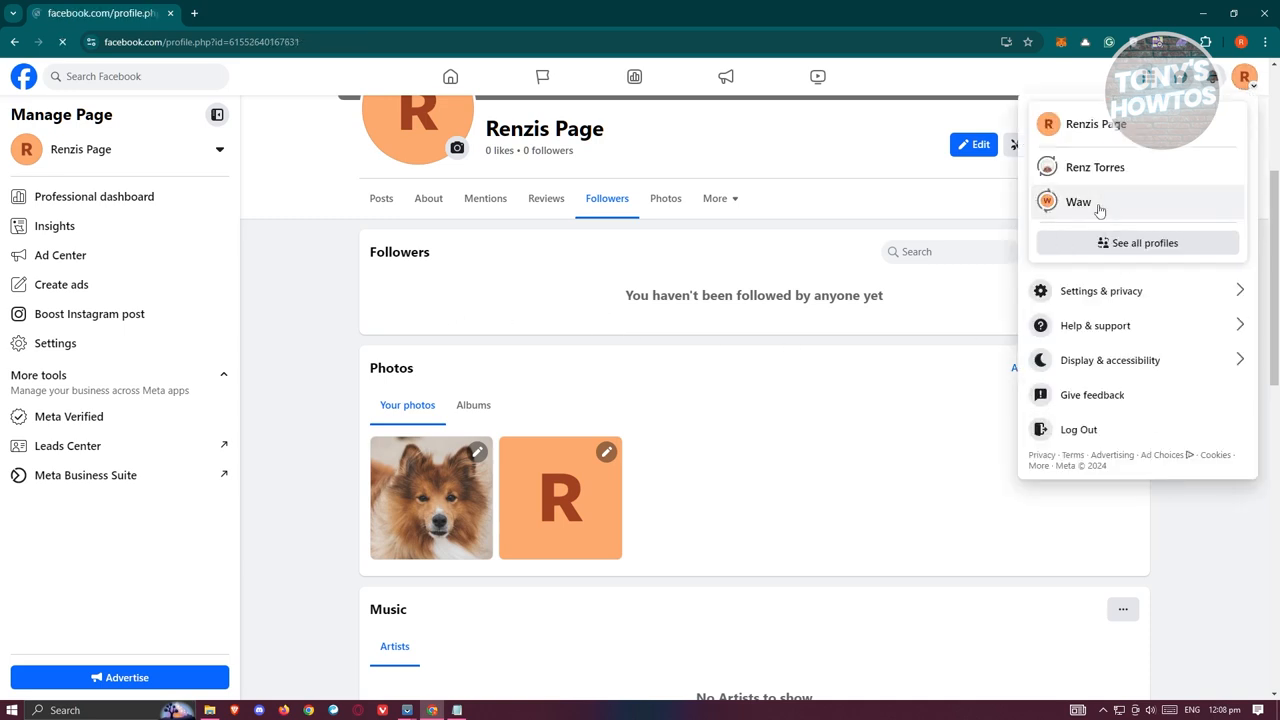
click(1078, 201)
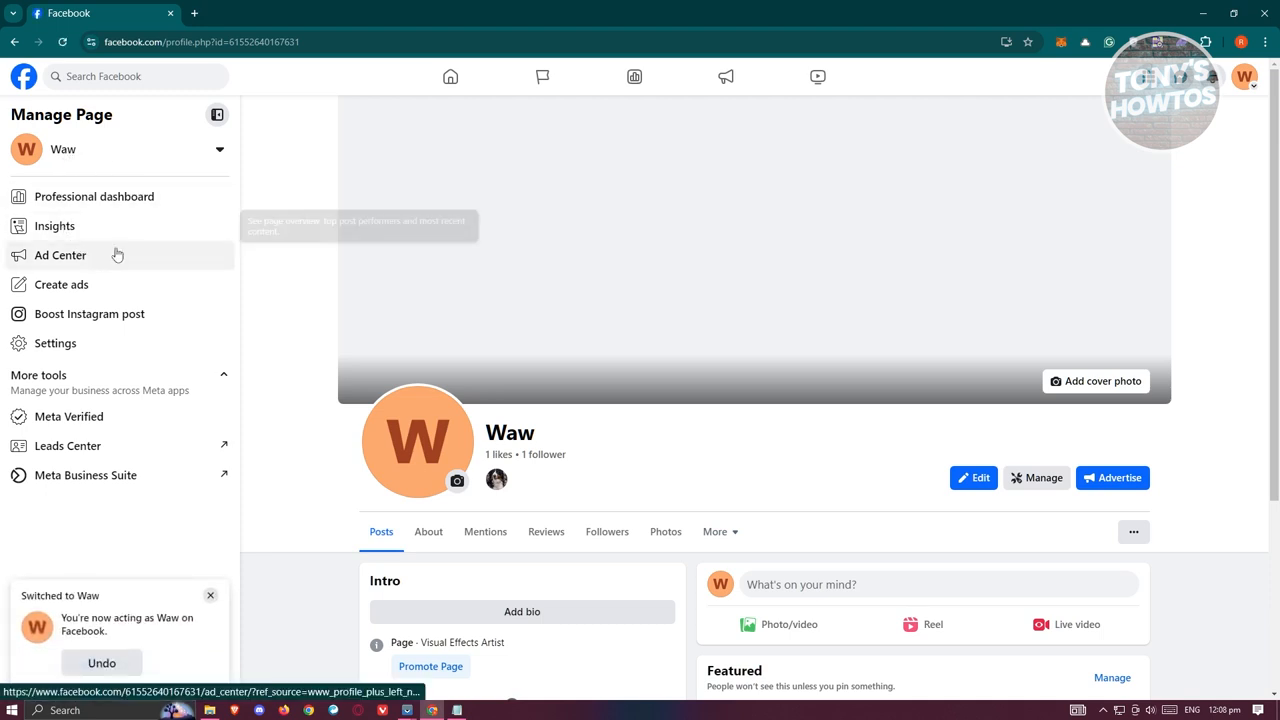
click(607, 531)
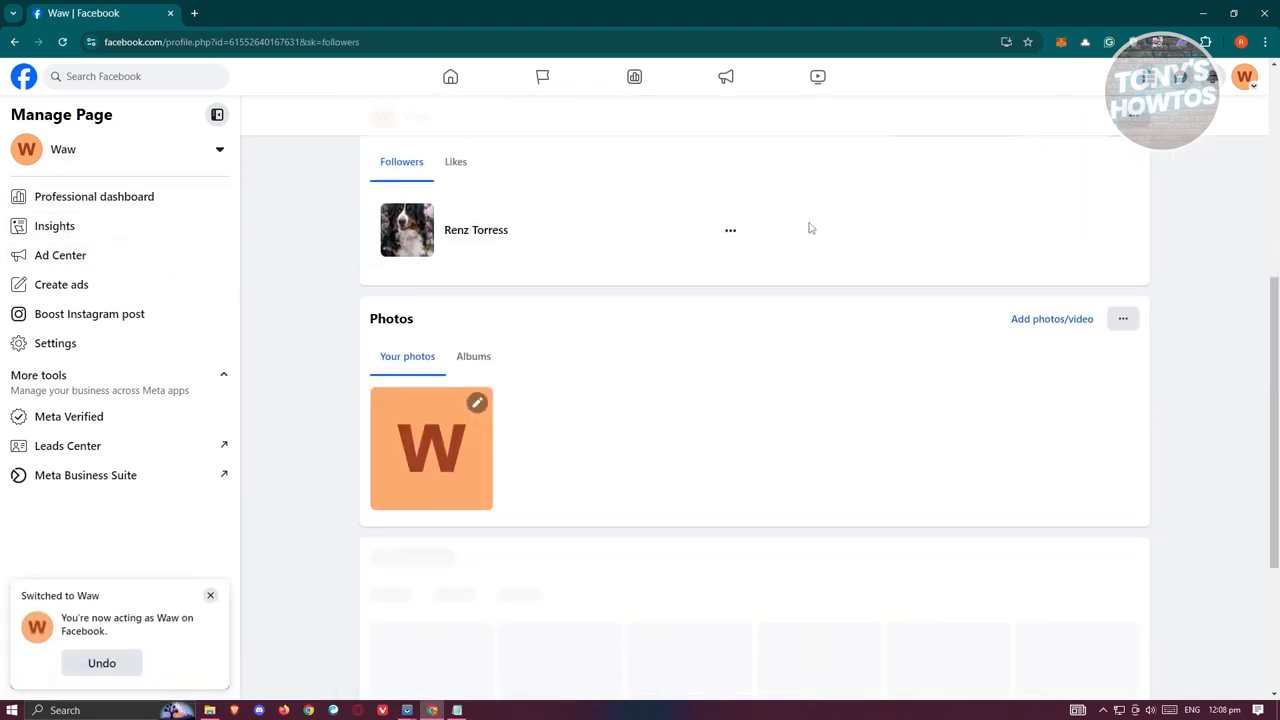
scroll(up, 3)
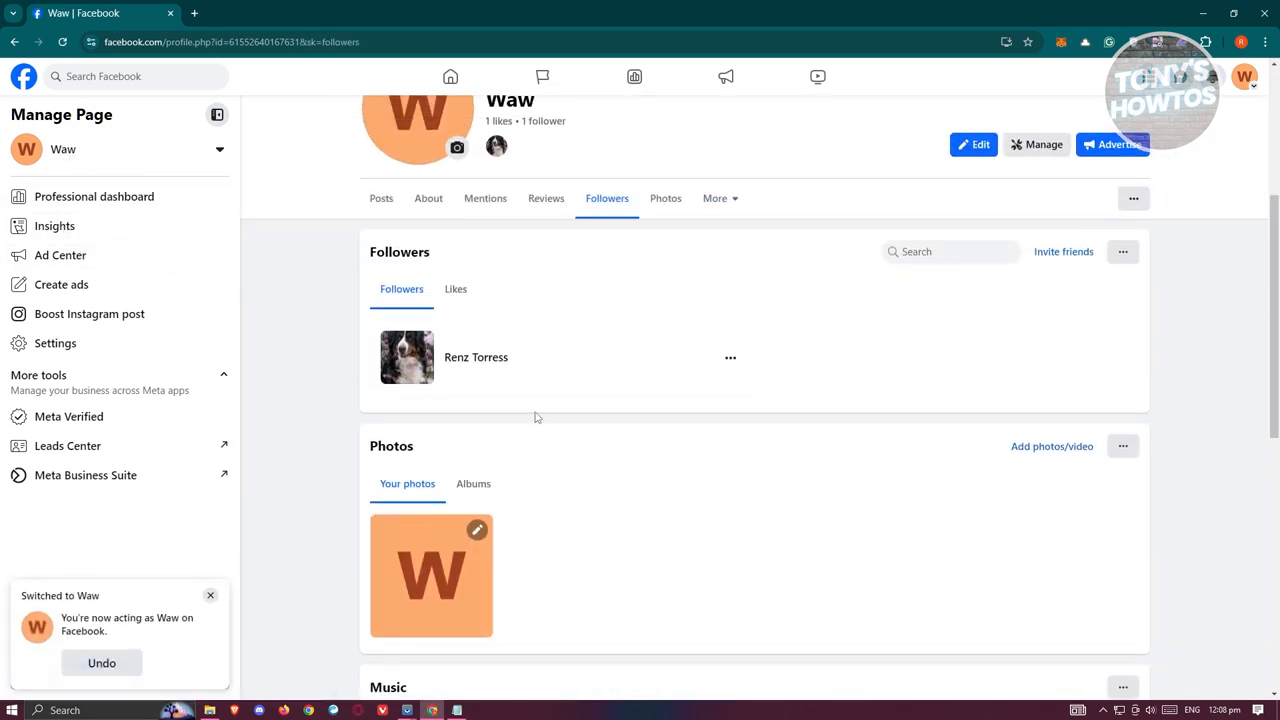
click(476, 357)
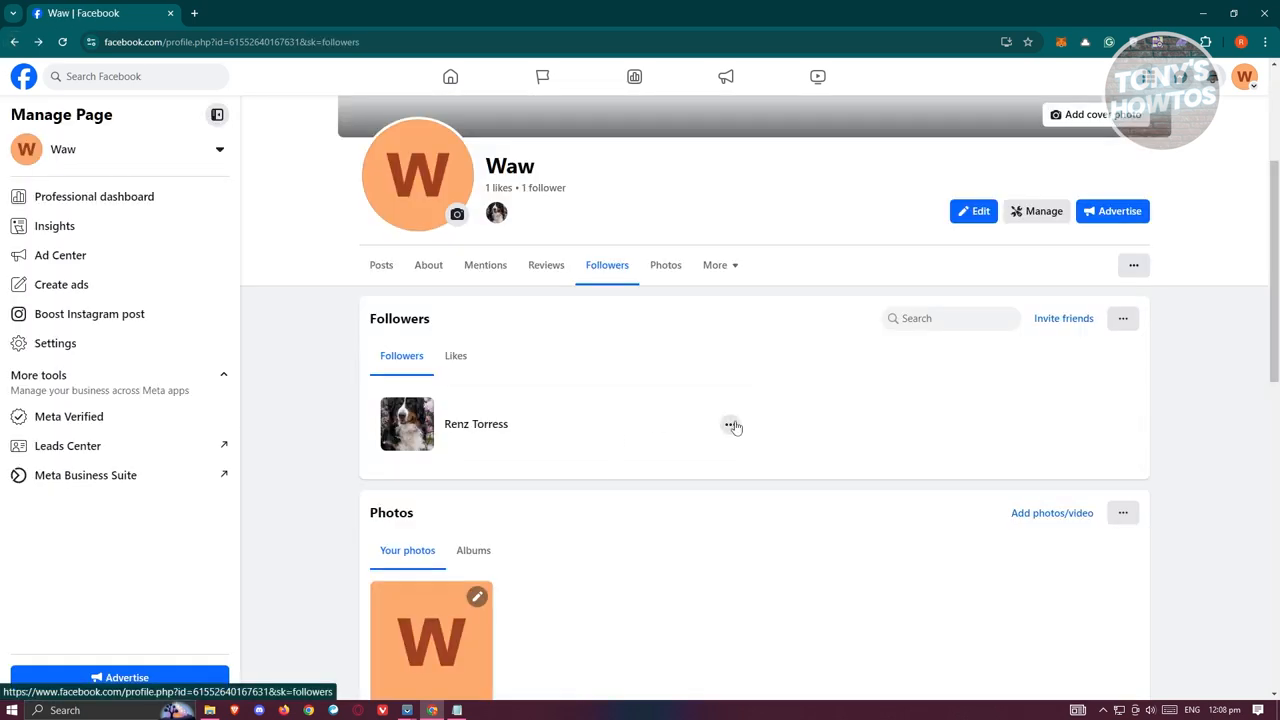
click(730, 424)
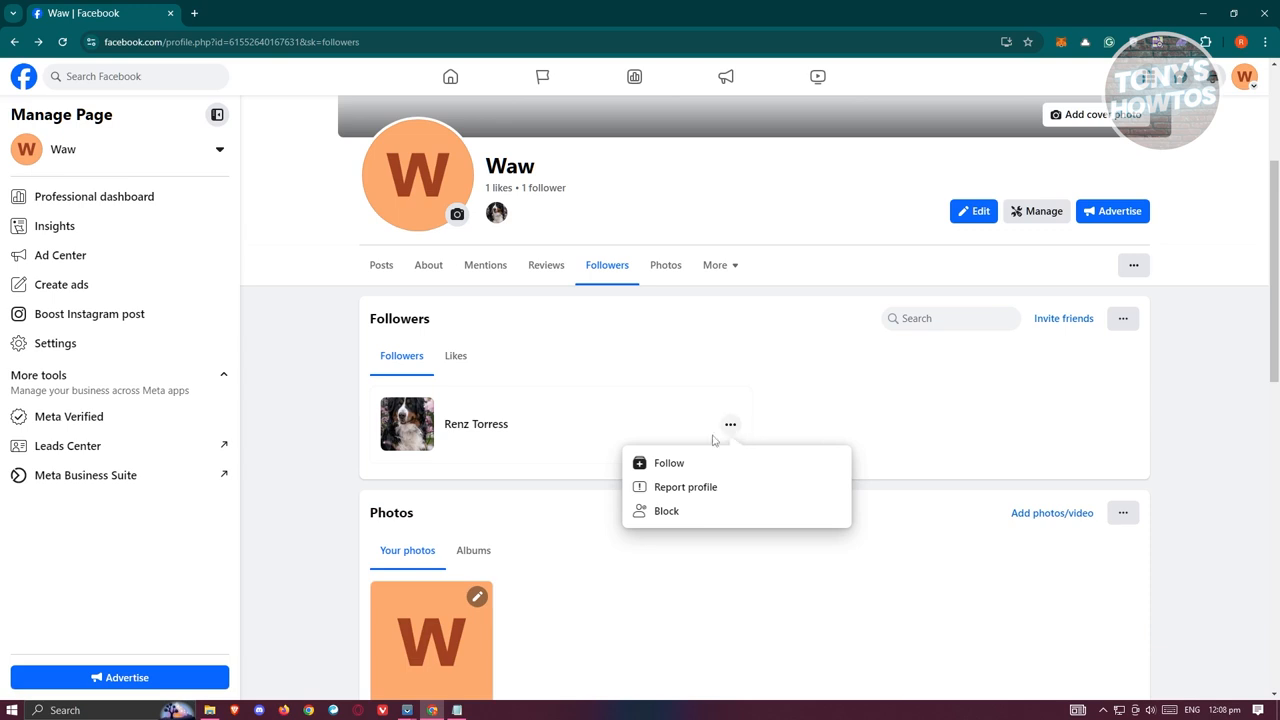
mouse_move(893, 407)
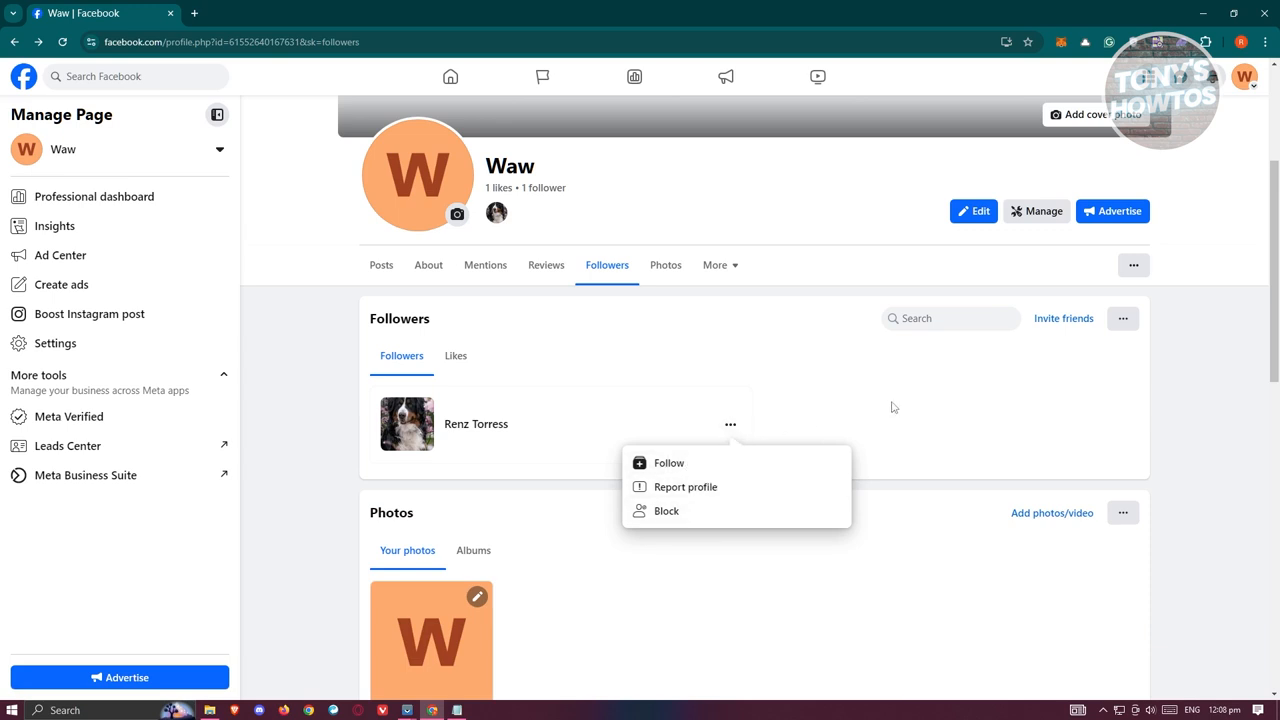
click(455, 355)
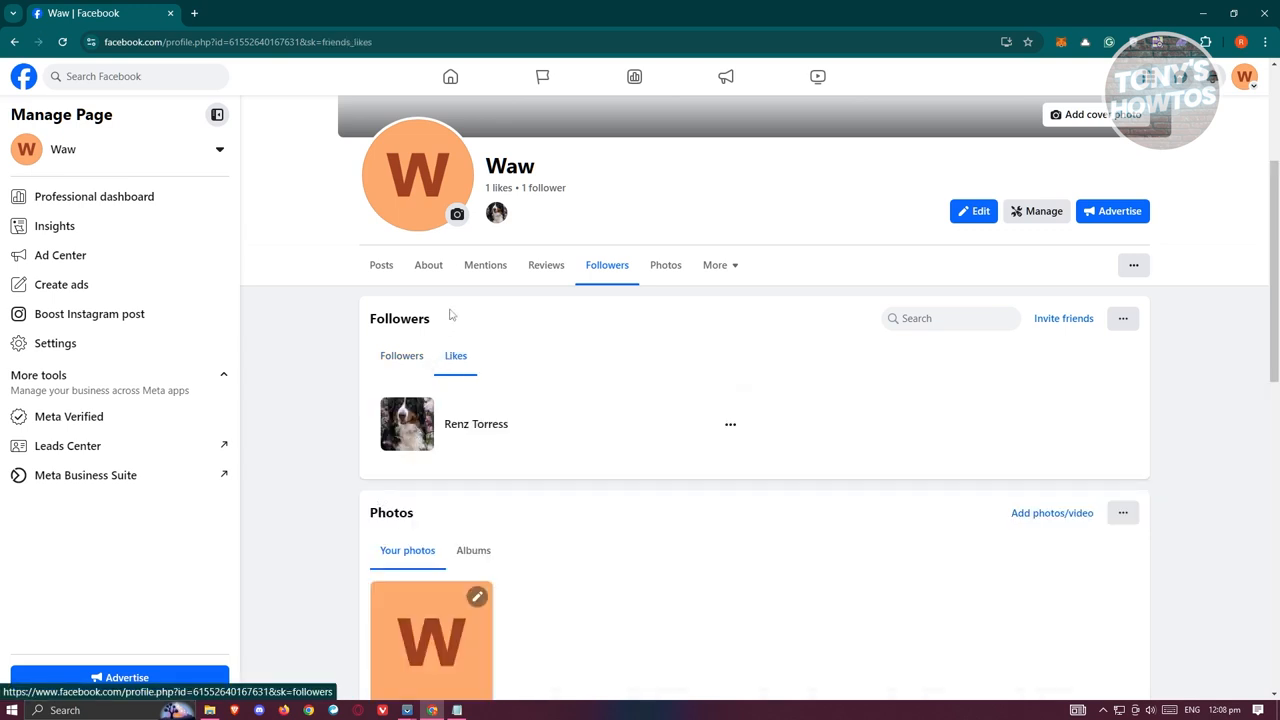
mouse_move(401, 356)
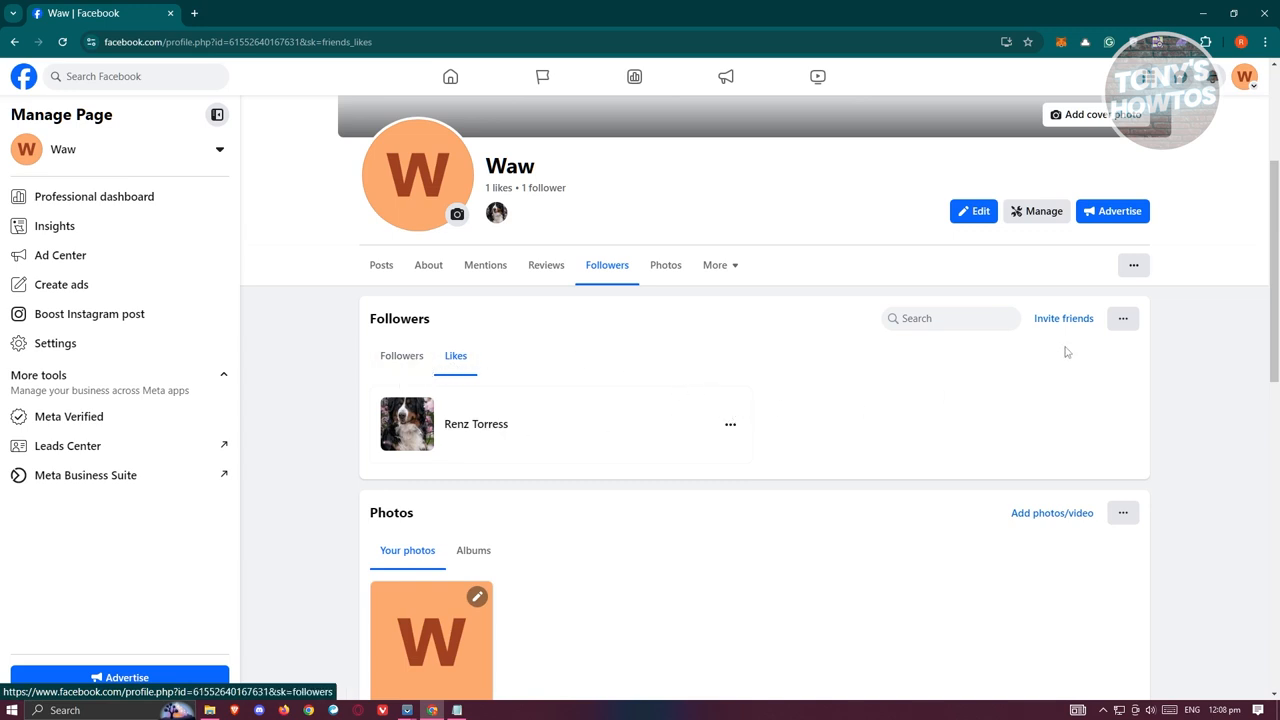
mouse_move(441, 385)
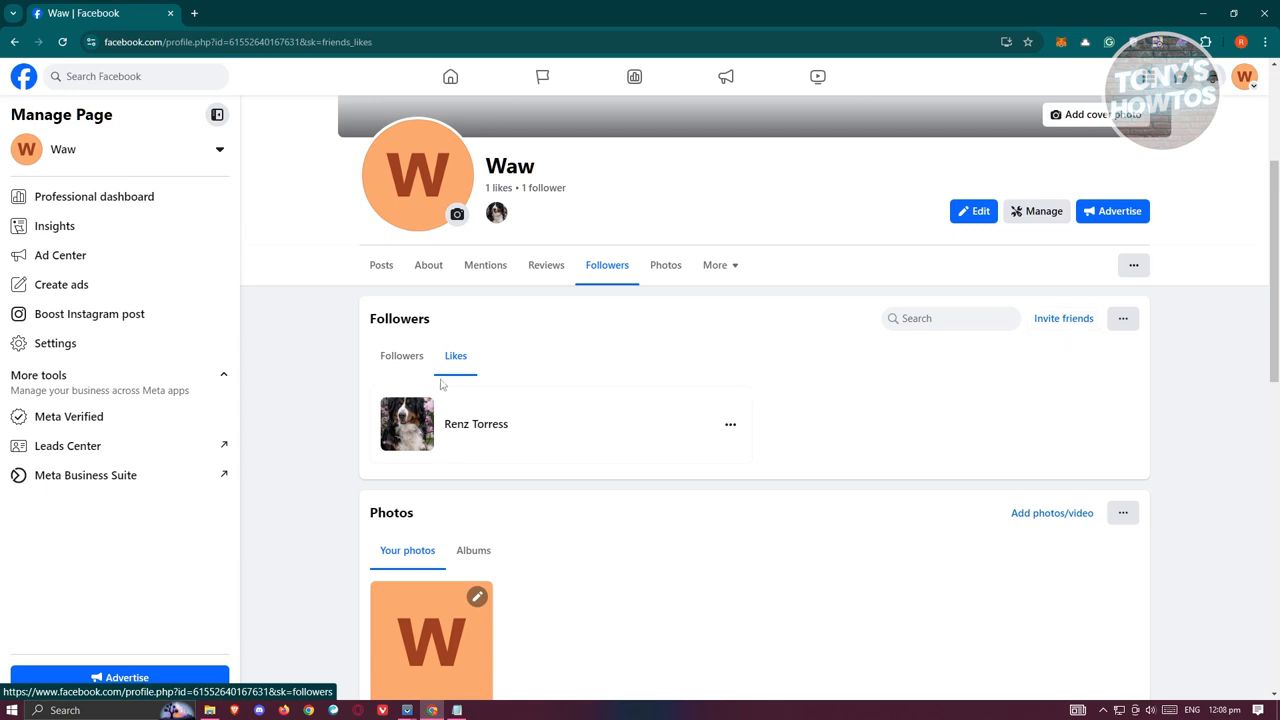
click(401, 356)
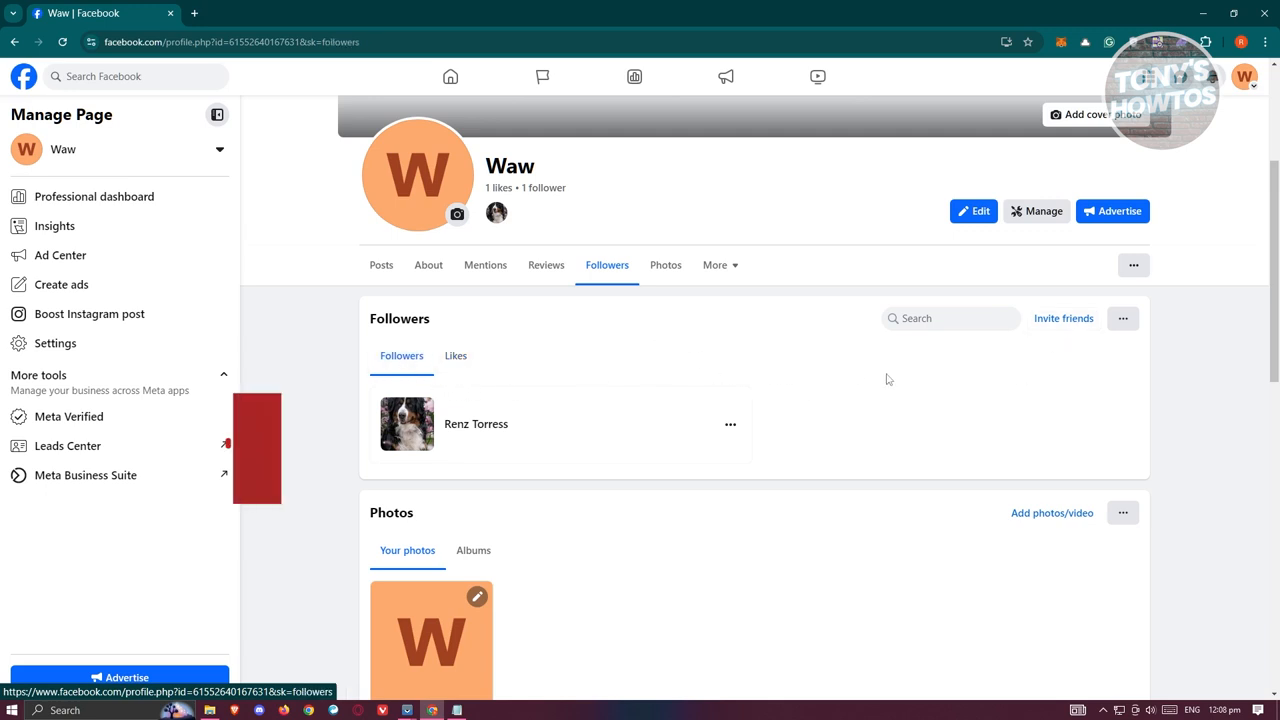